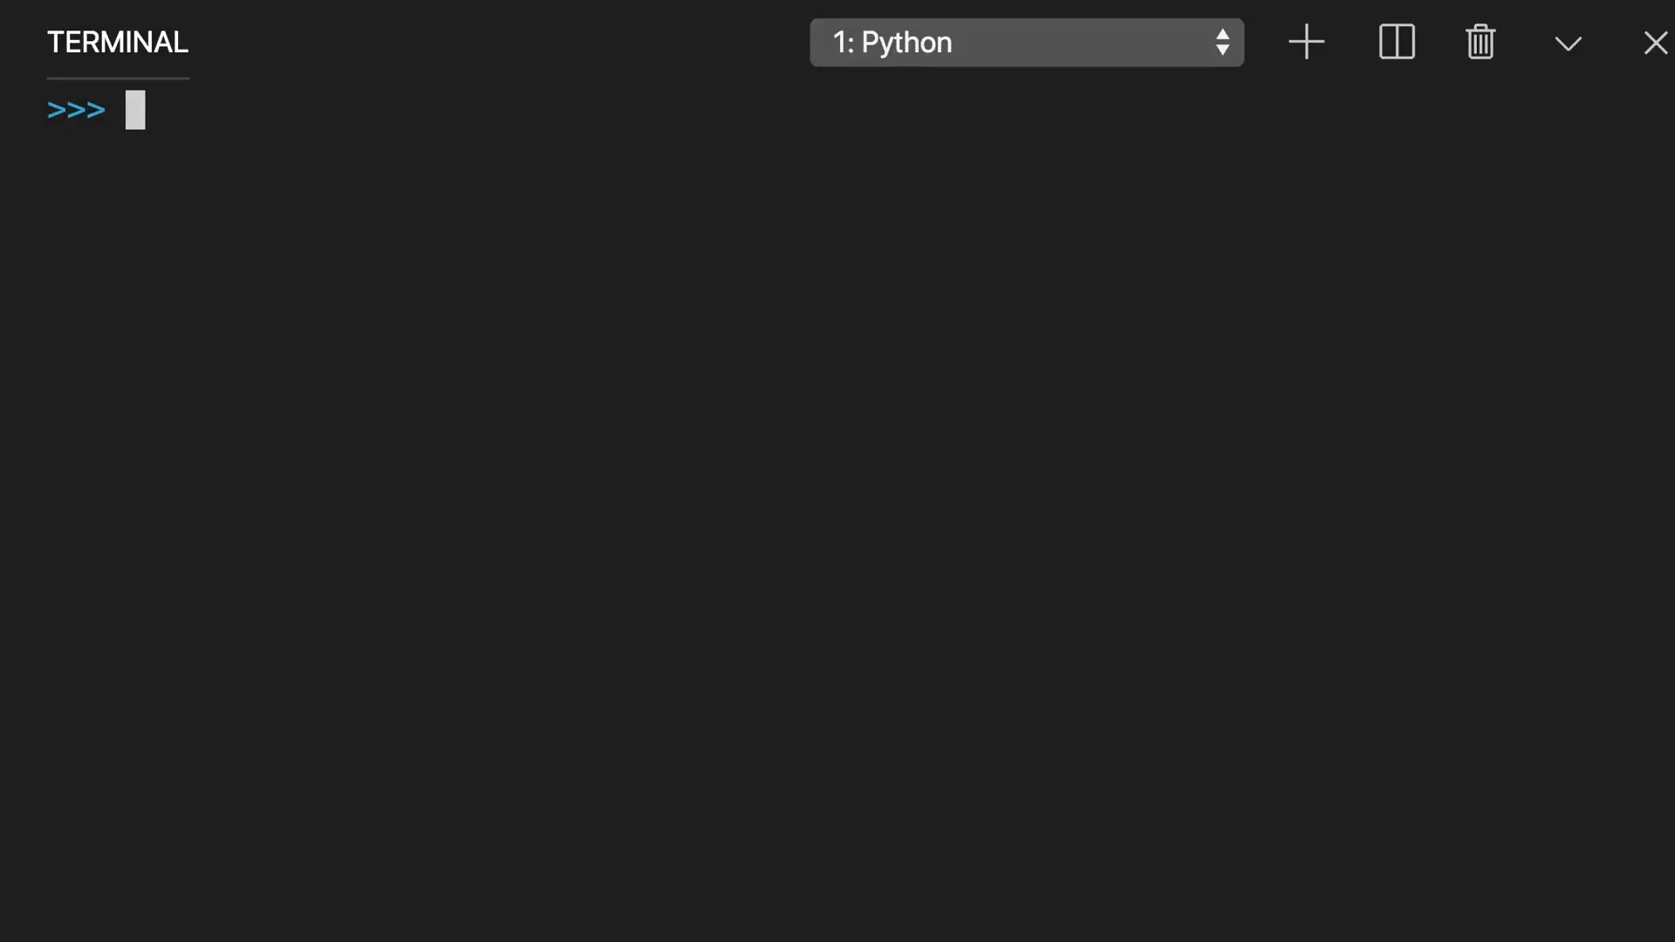
# Step: Create squares = [] and run a for loop appending i * i for i in range(10)
pyautogui.write('squares')
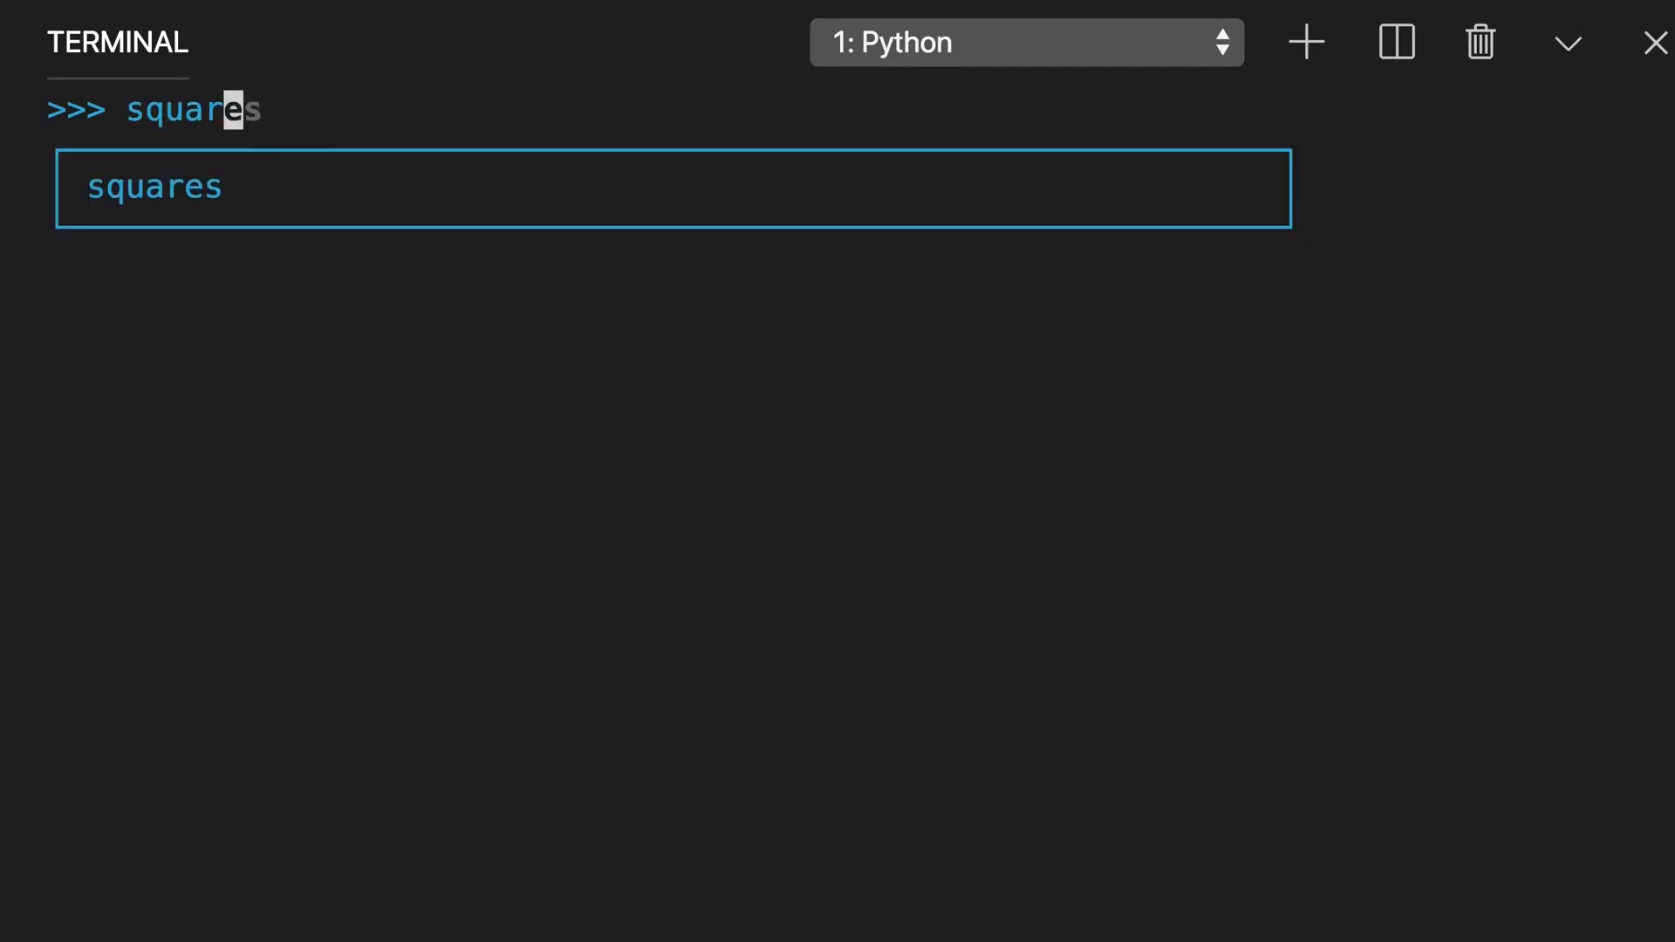
pyautogui.write('= [')
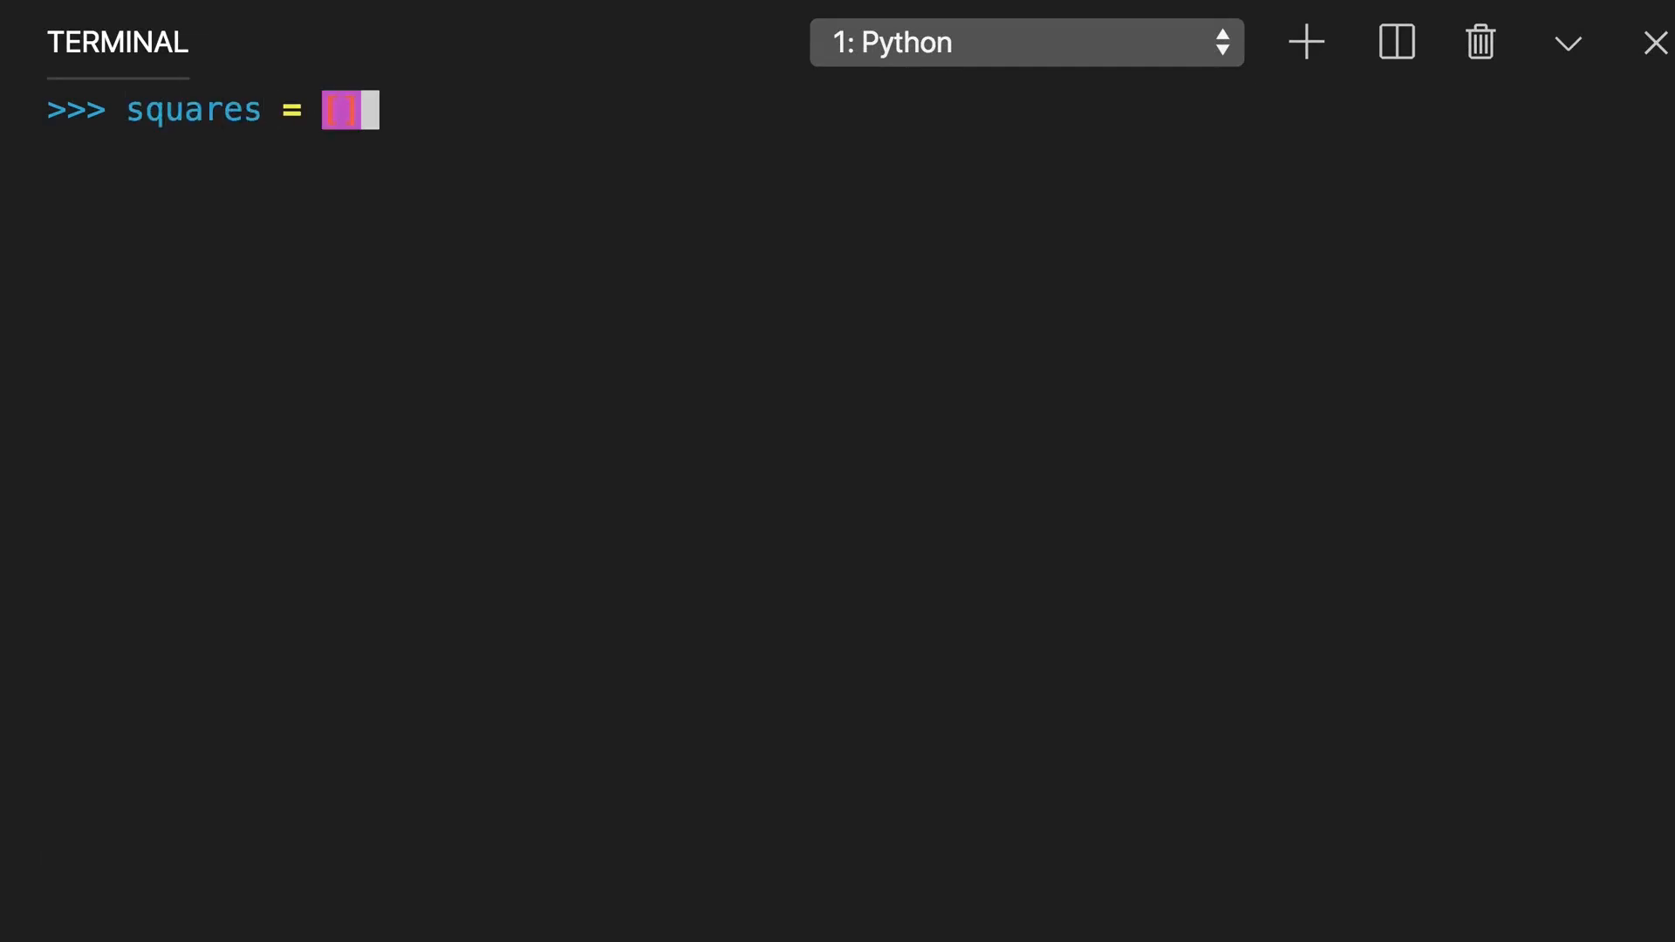
pyautogui.press('Enter')
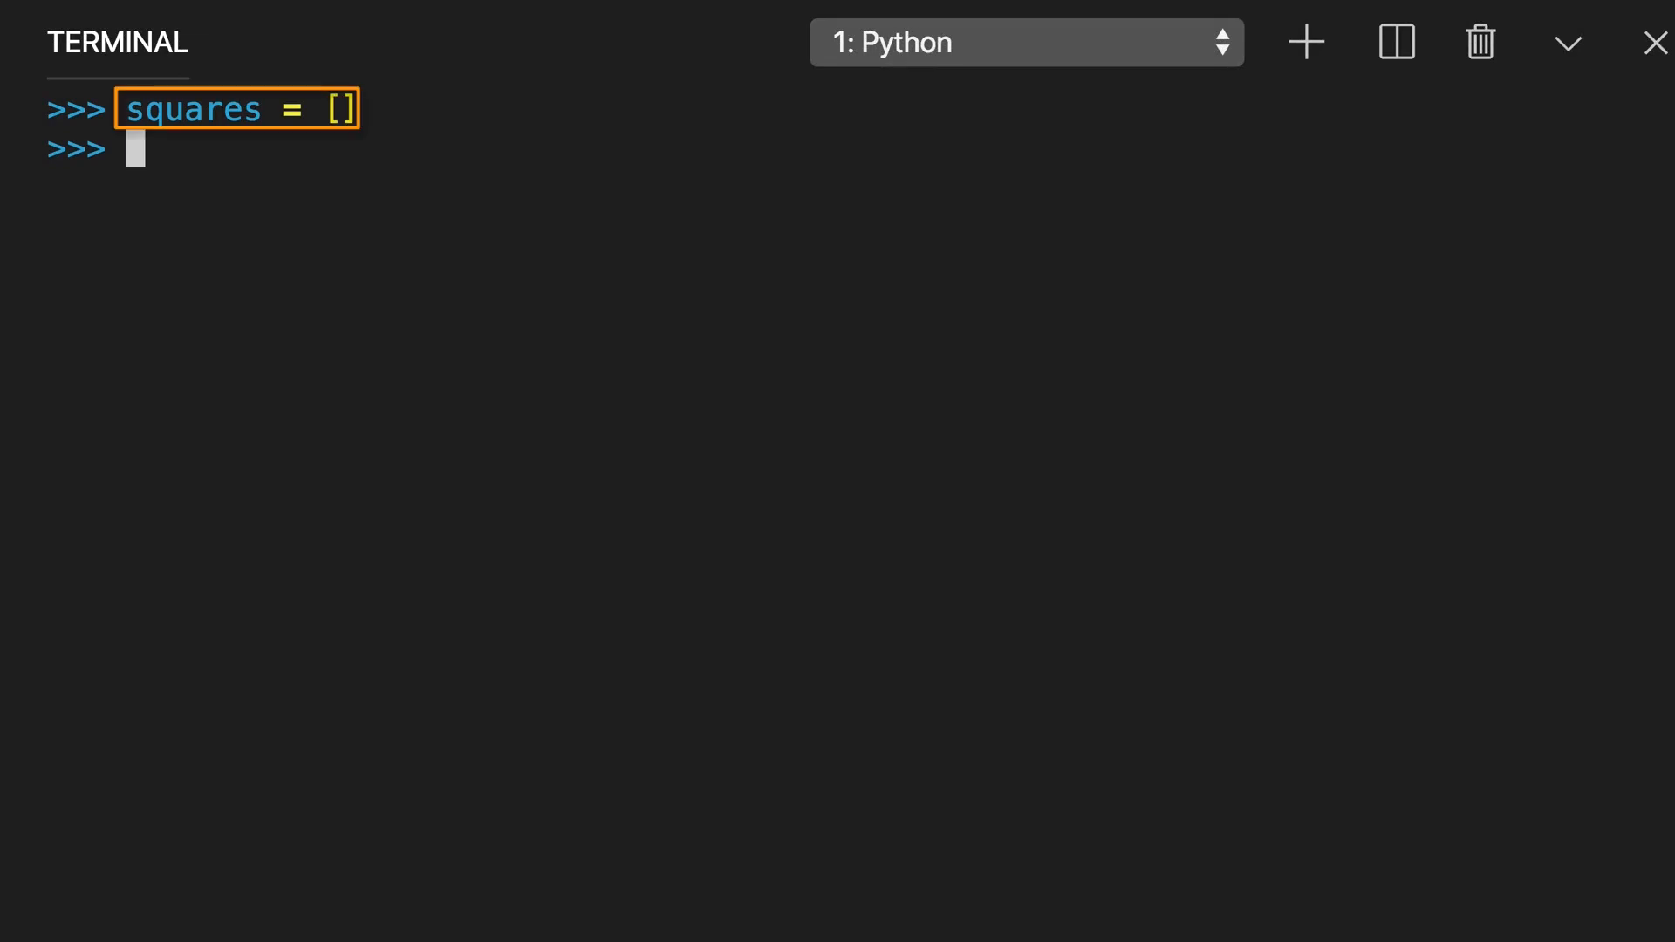
pyautogui.write('for i in range(10):')
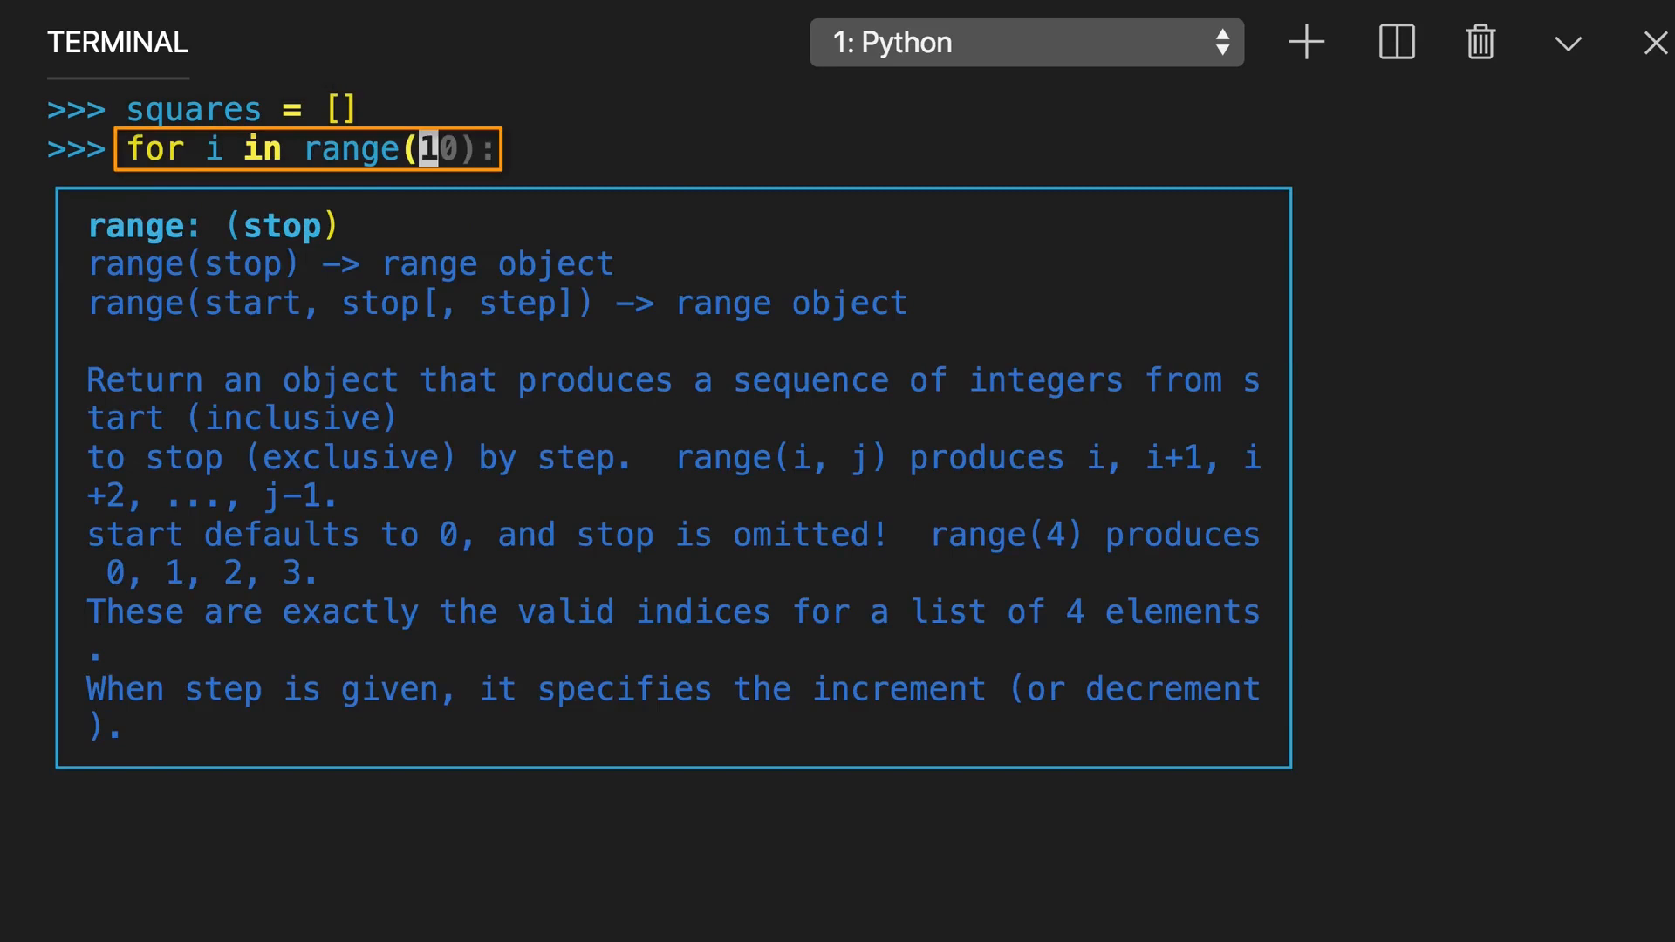
pyautogui.write('squares.append(i * i)')
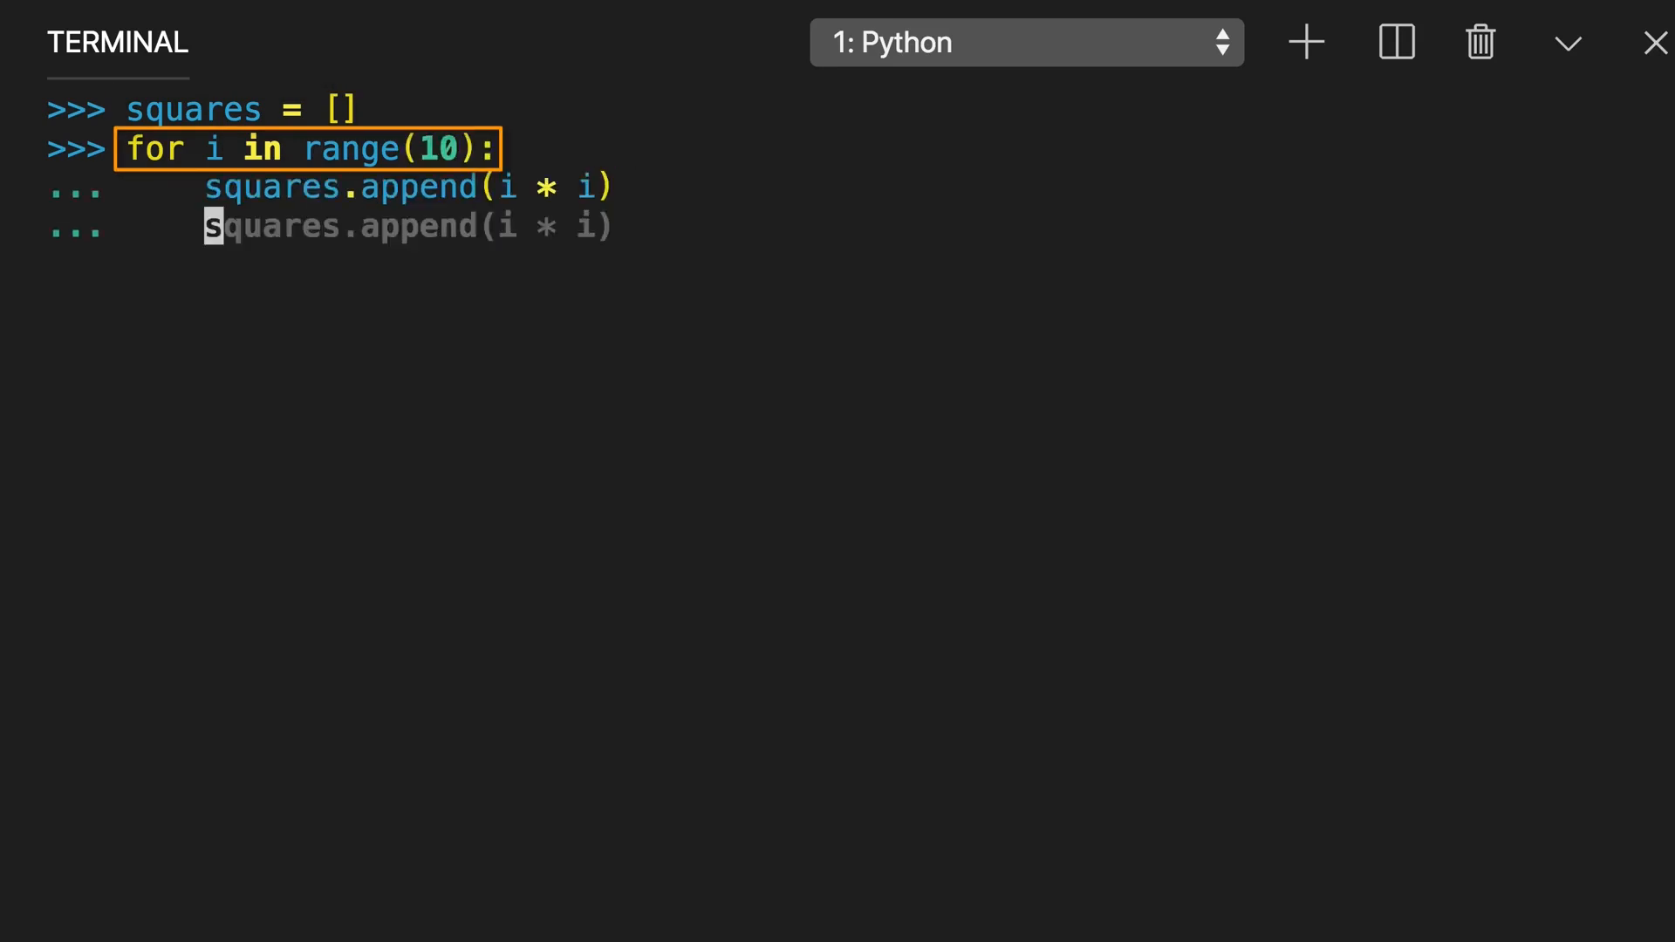
pyautogui.press('Enter')
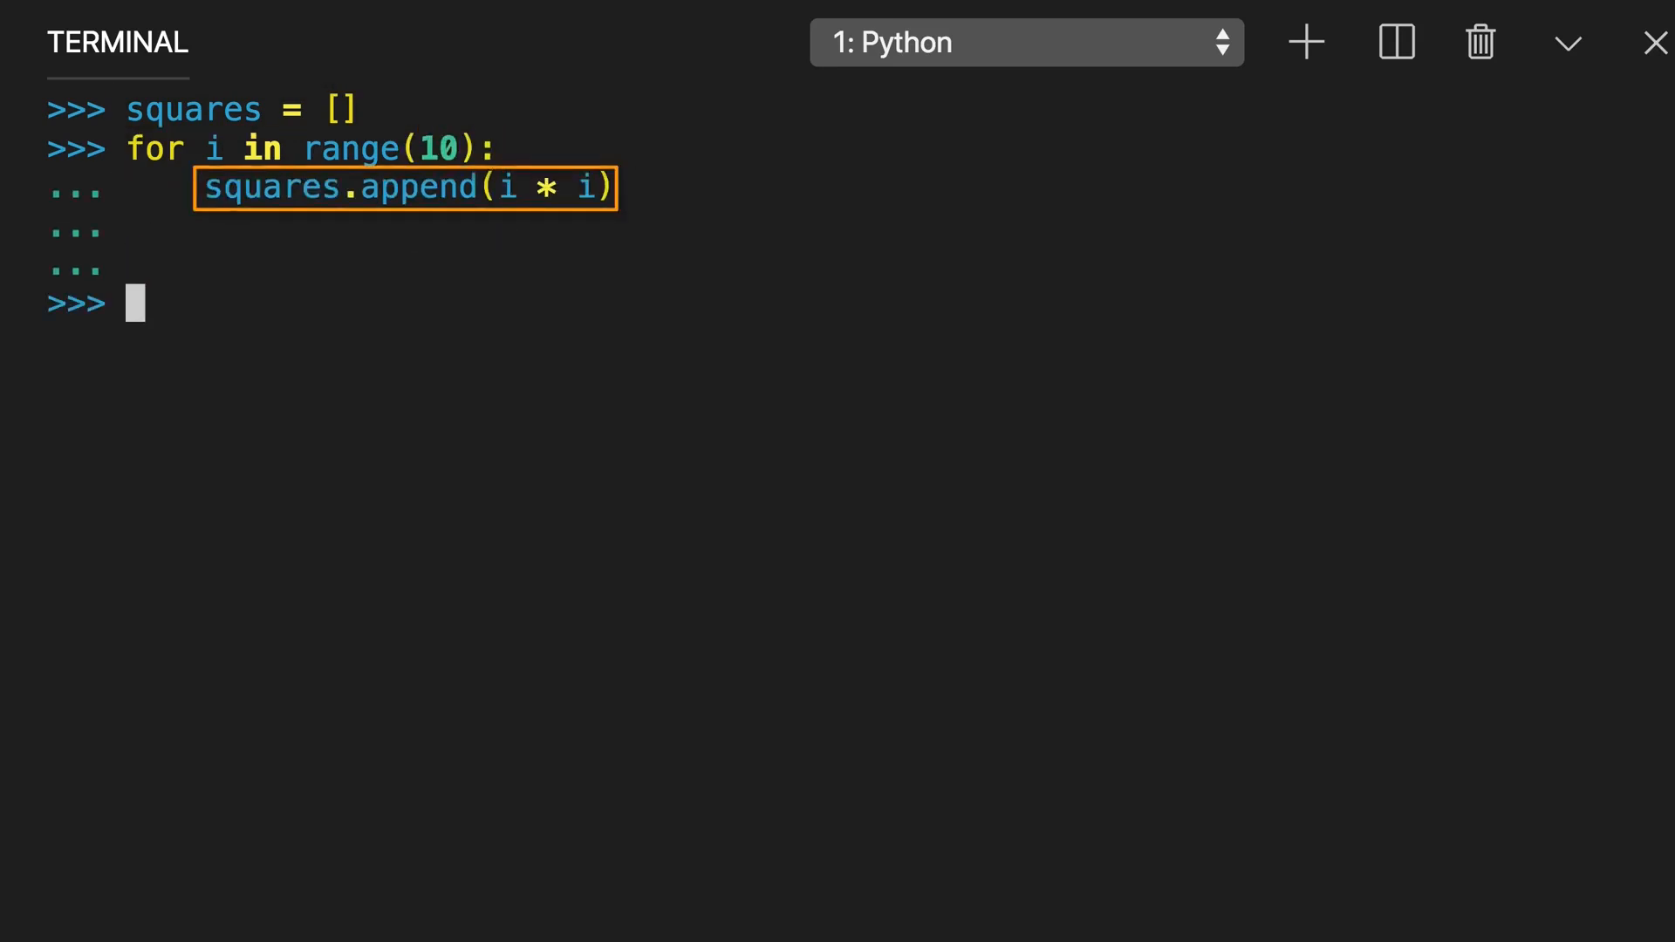